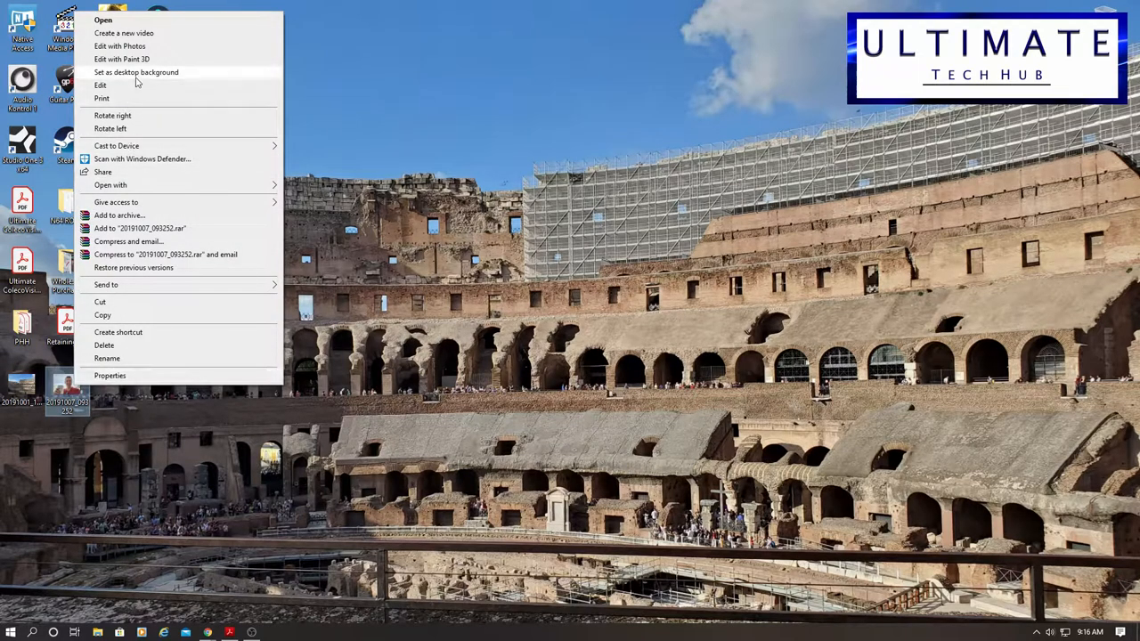
Open the selfie photo from the desktop for editing in Paint 3D.
click(121, 59)
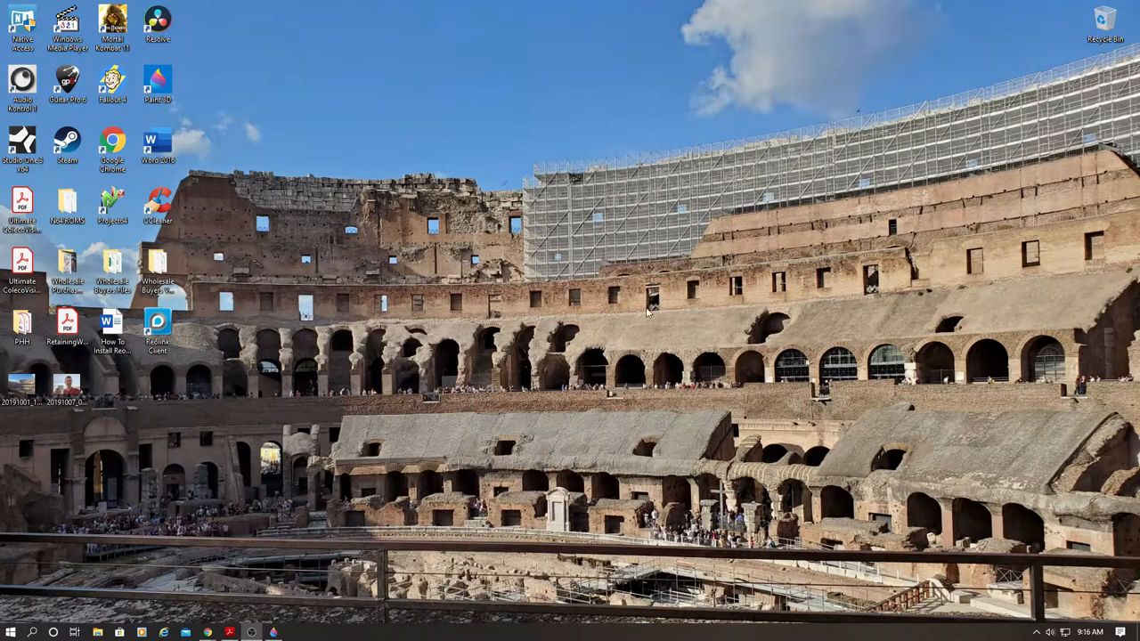
mouse_move(461, 397)
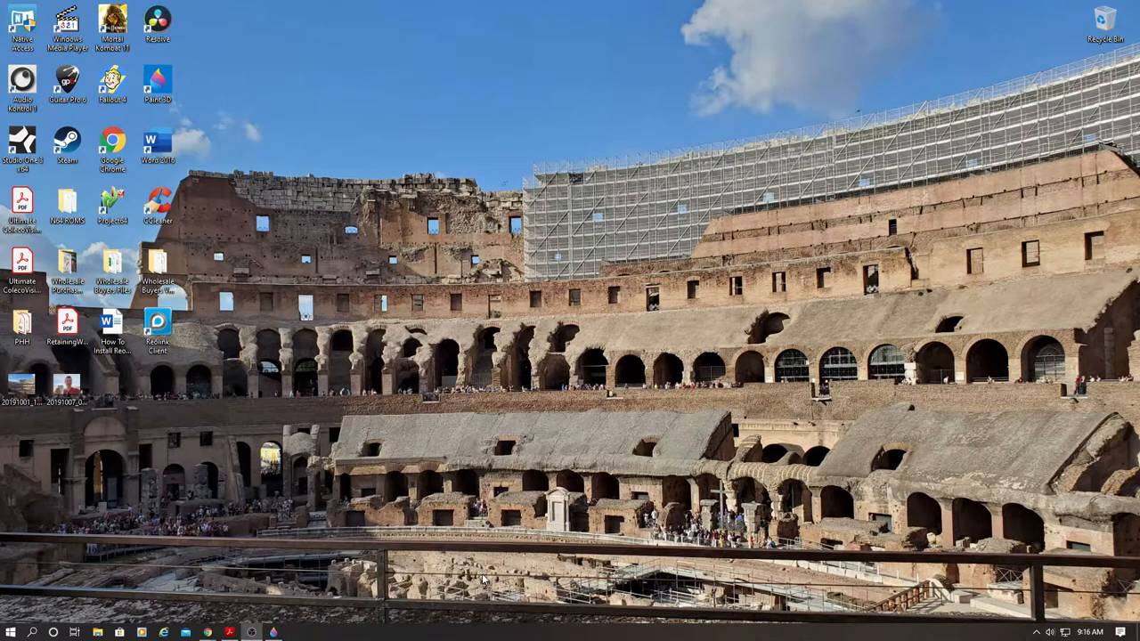
mouse_move(449, 554)
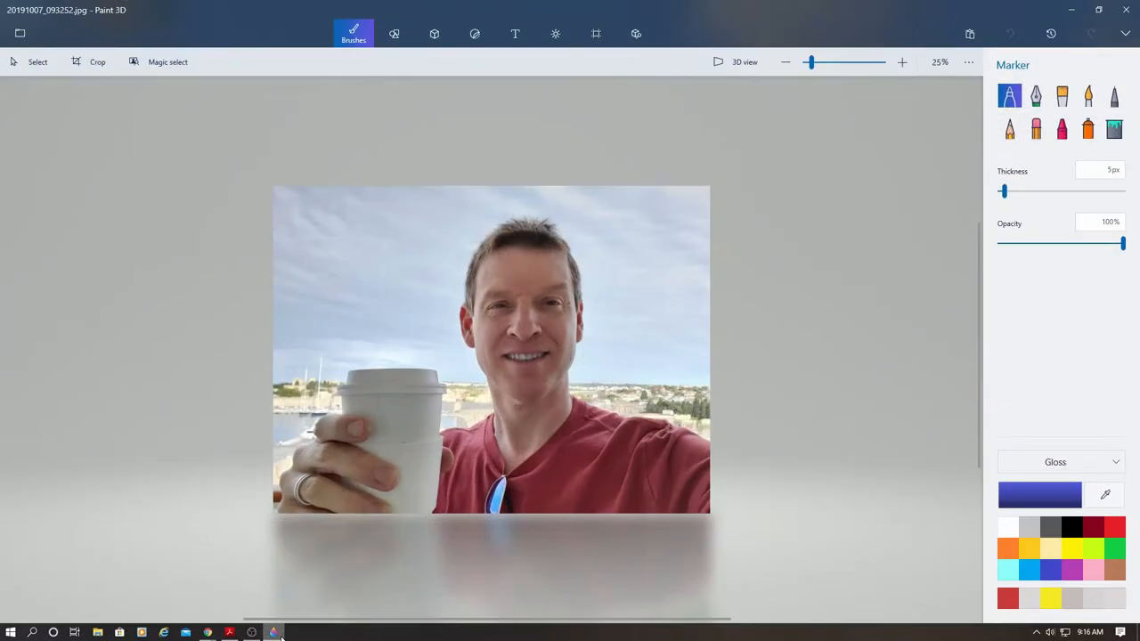
mouse_move(164, 66)
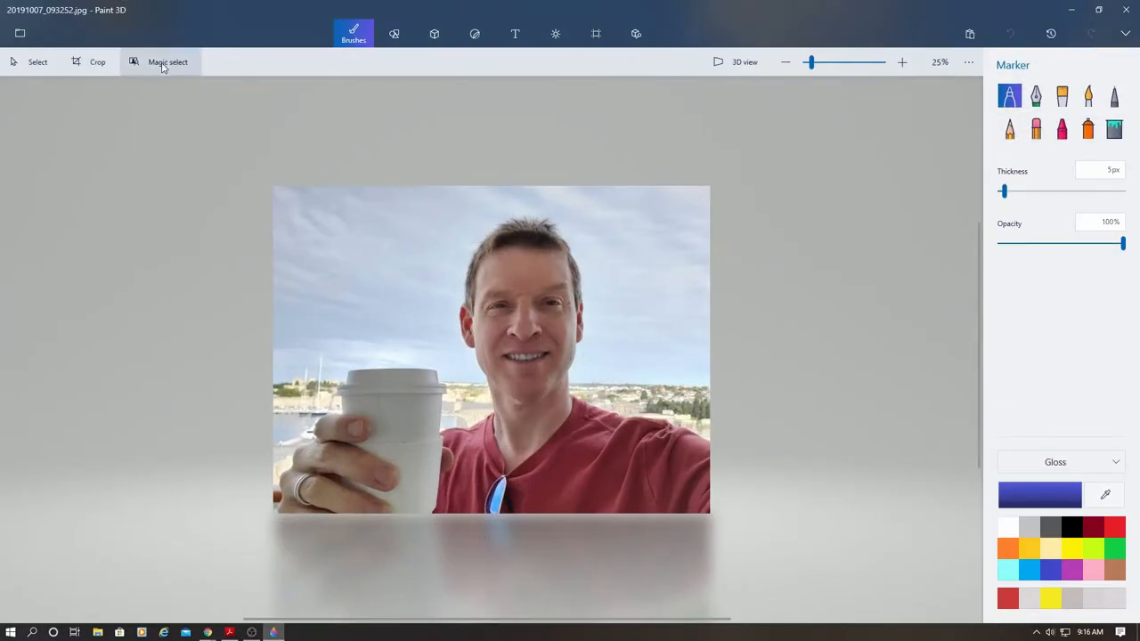
Start Magic select, trim the top of the selection box, and get the first automatic cutout of the person.
click(167, 60)
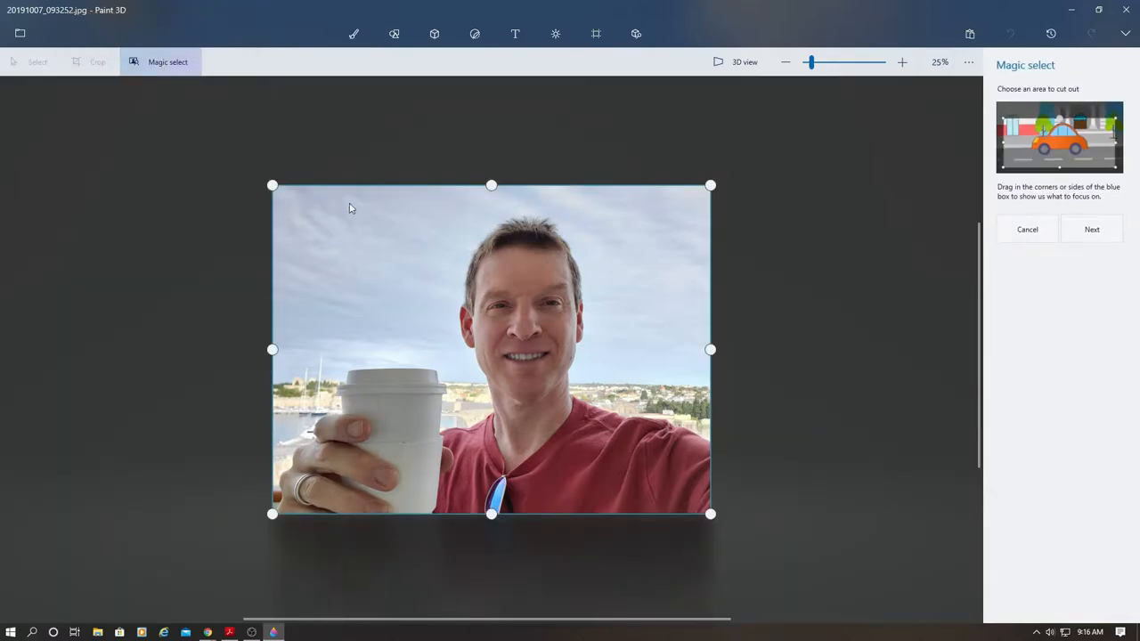
drag(492, 185, 492, 206)
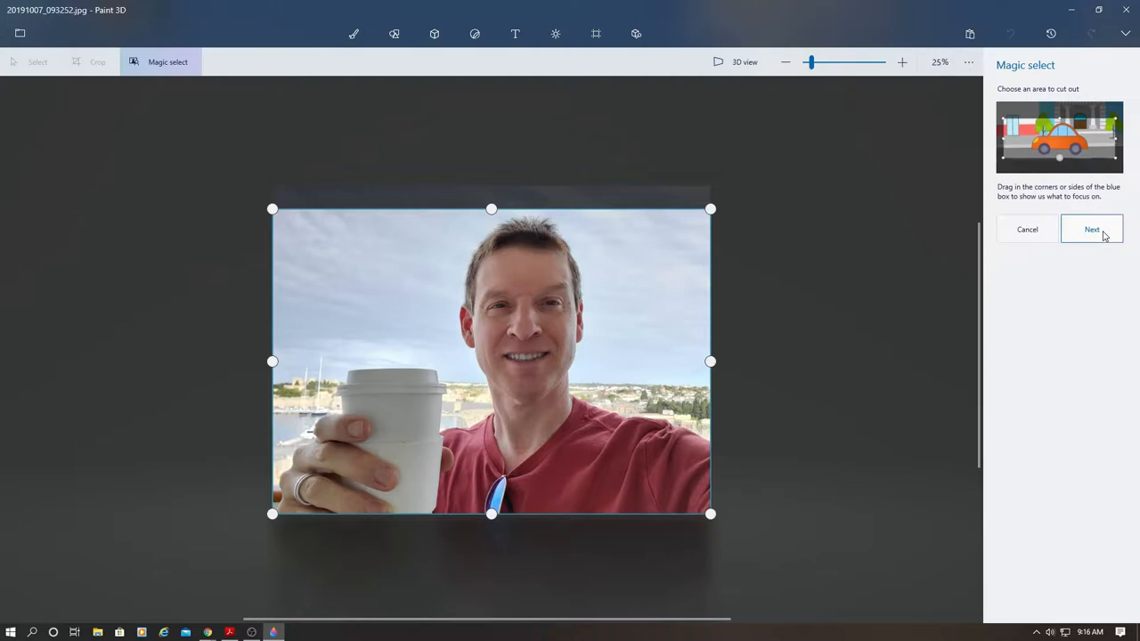
click(1092, 228)
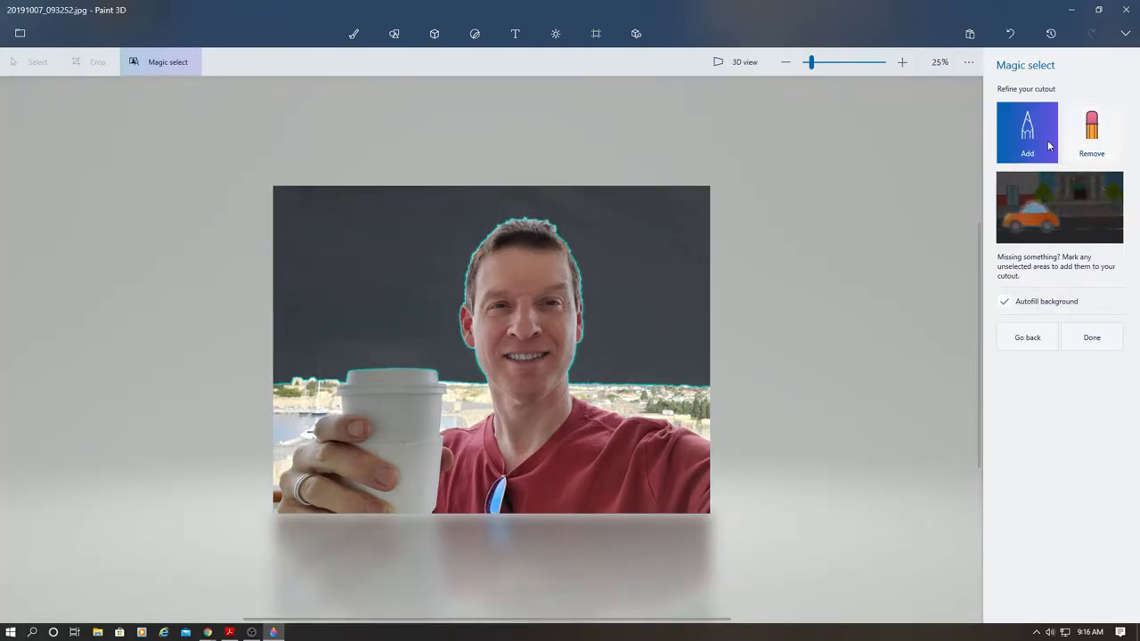
Remove the stray harbor background strip so the cutout hugs only the man and his cup, checking edges zoomed in.
click(1092, 136)
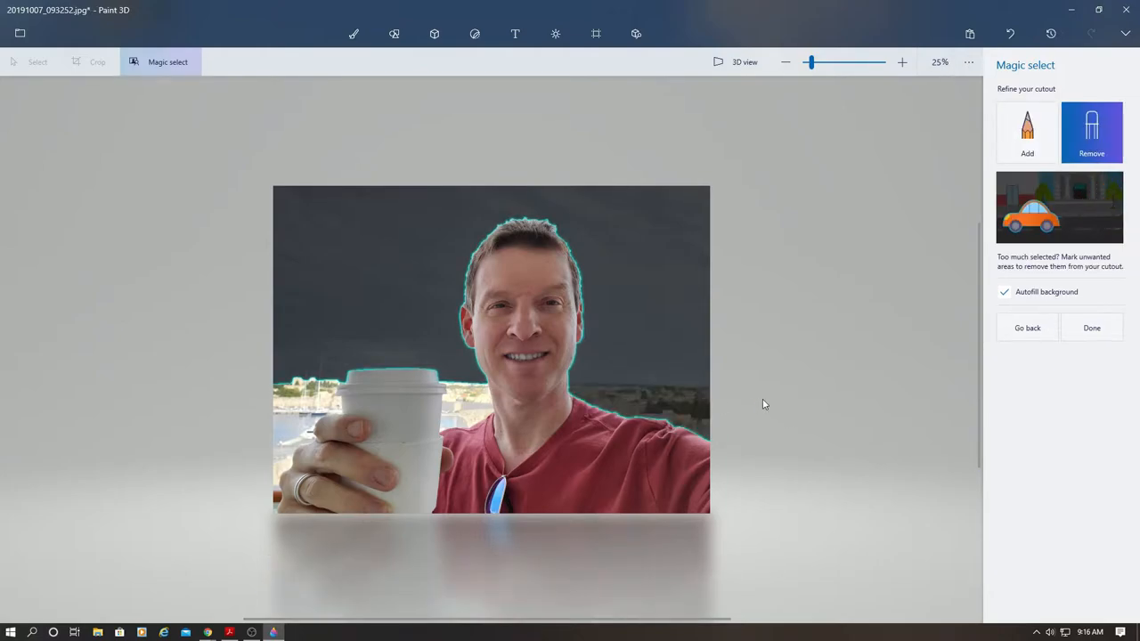
drag(303, 388, 284, 428)
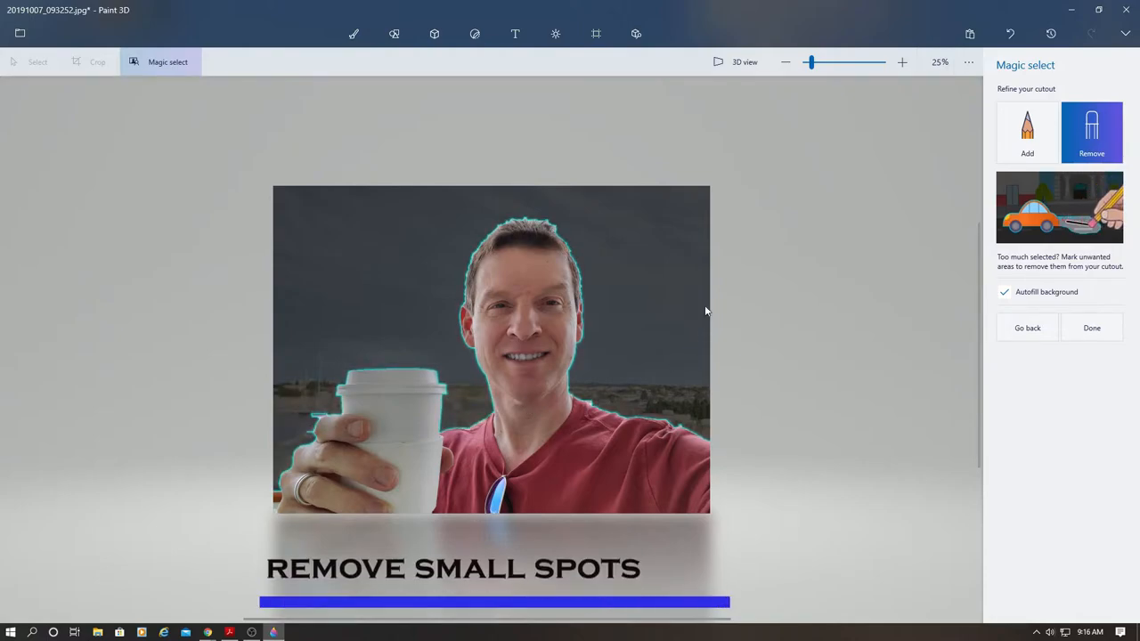
drag(811, 62, 826, 63)
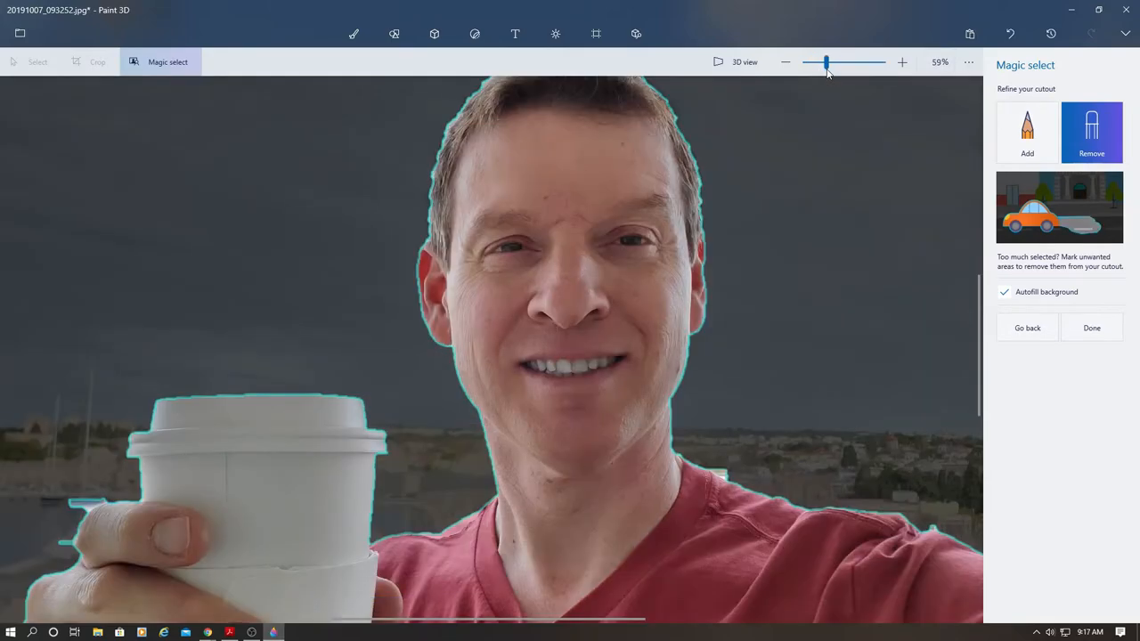
click(786, 60)
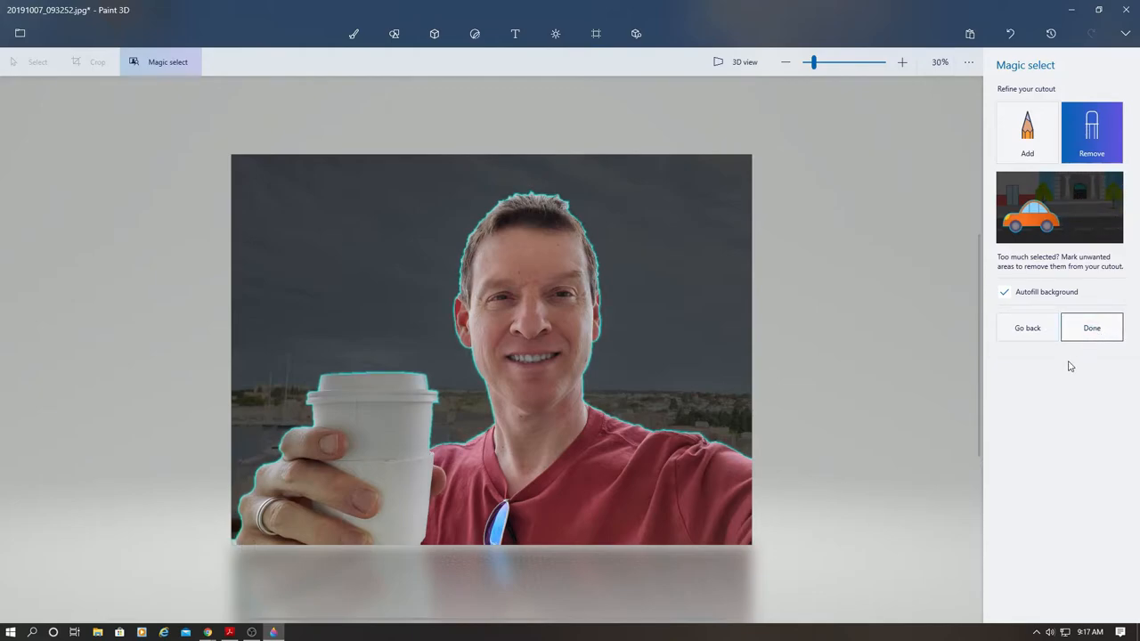
Finish the cutout, make it a sticker, and delete the original photo from the canvas.
click(1092, 328)
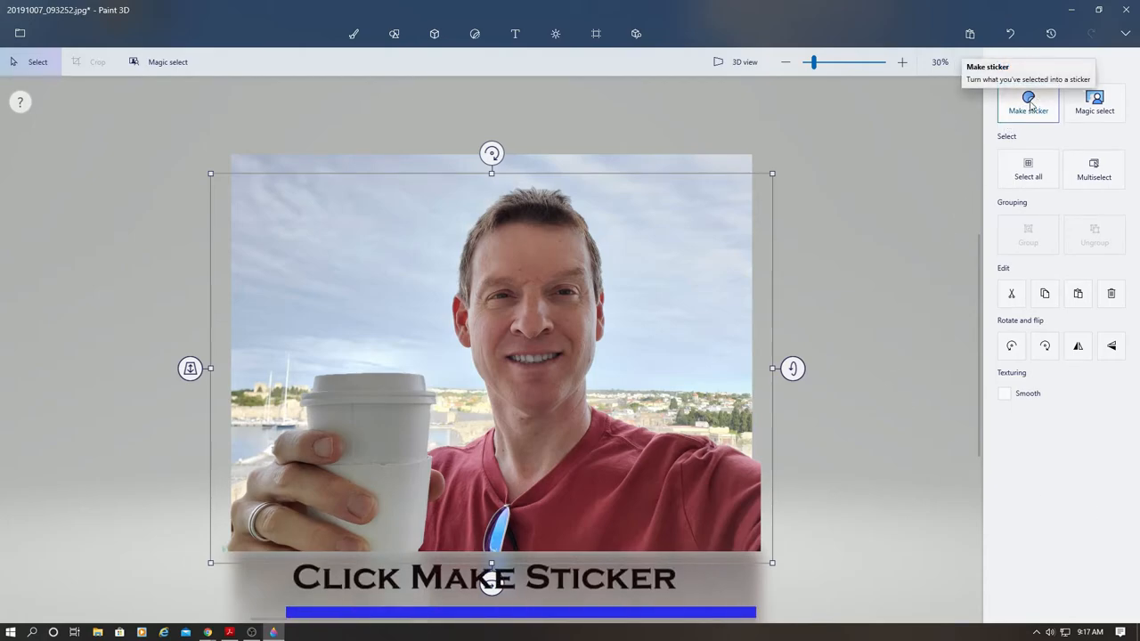
click(1028, 100)
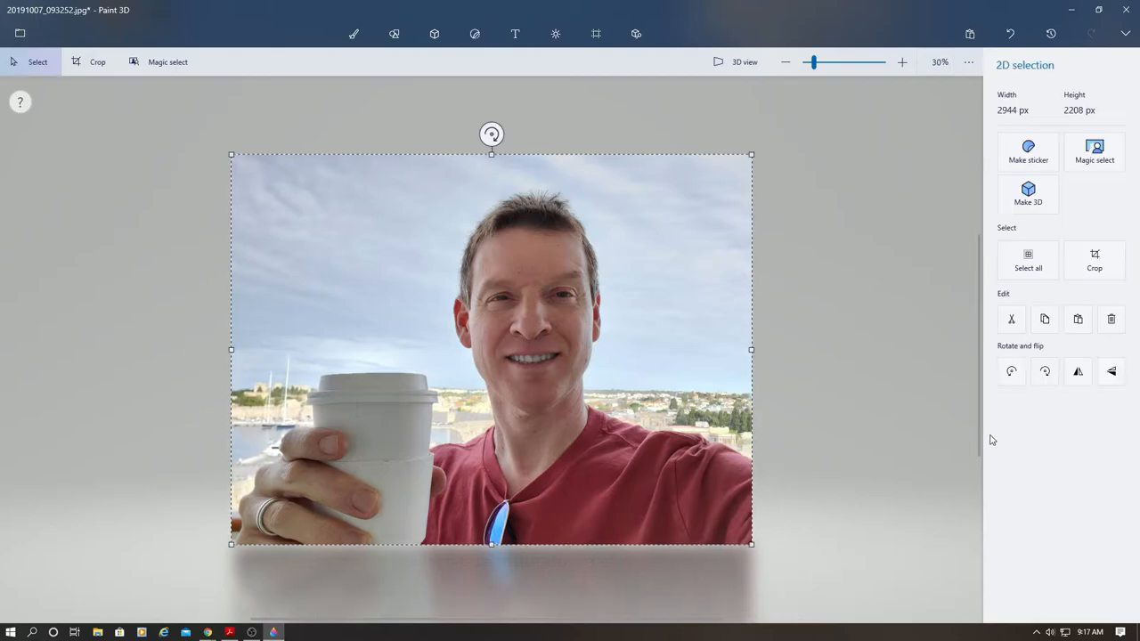
click(474, 34)
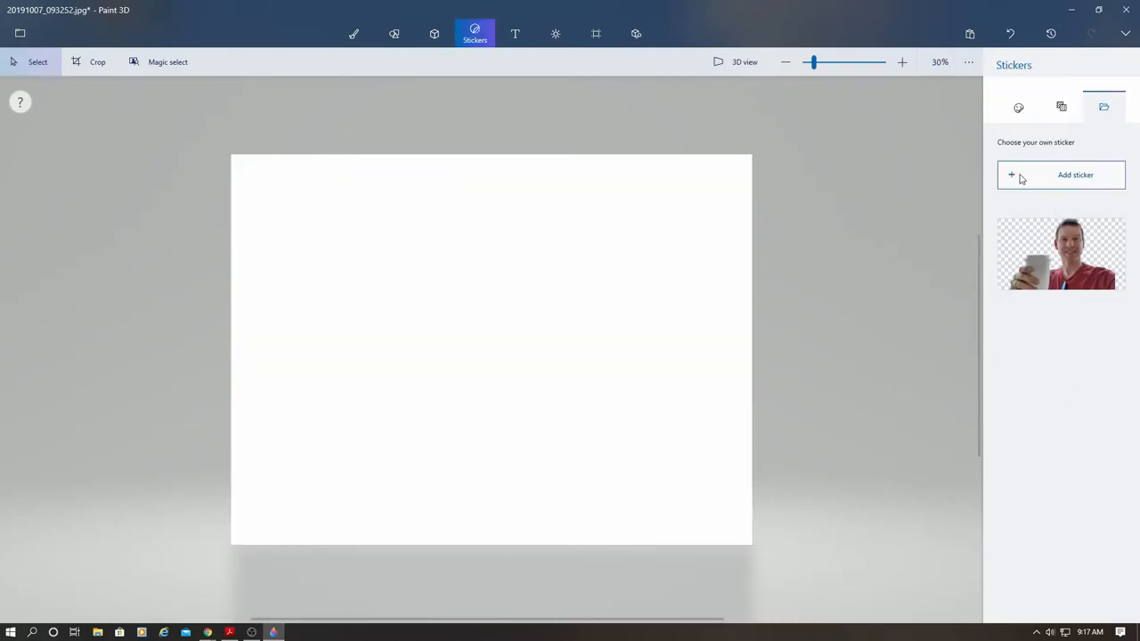
Add the Colosseum photo as a custom sticker and stretch it to fill the whole canvas.
click(1060, 175)
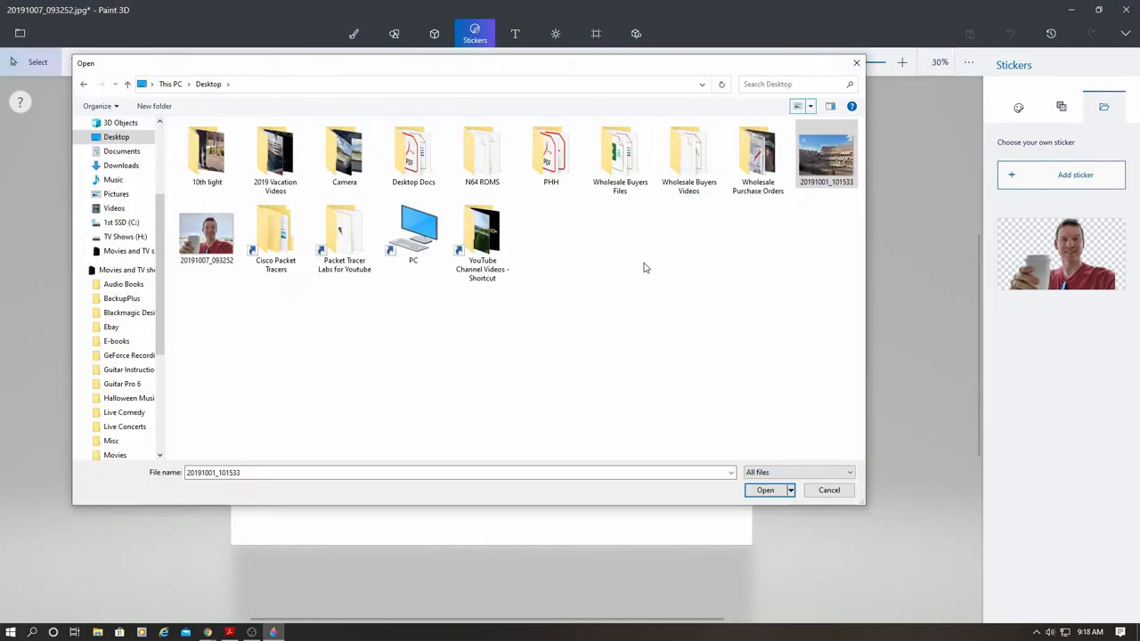
mouse_move(826, 164)
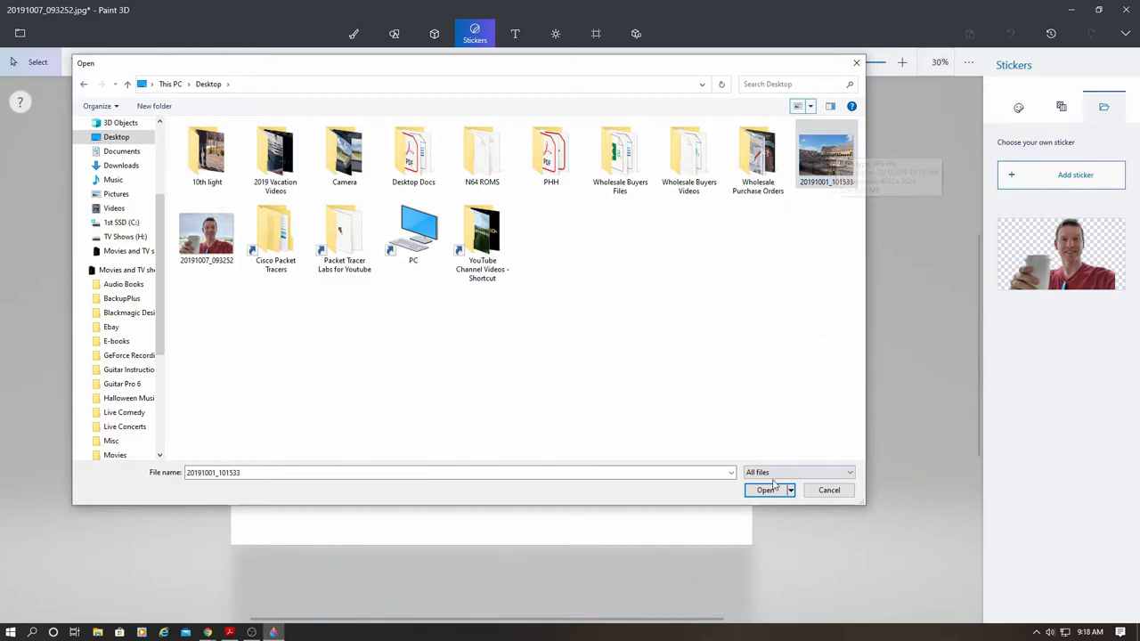
click(764, 490)
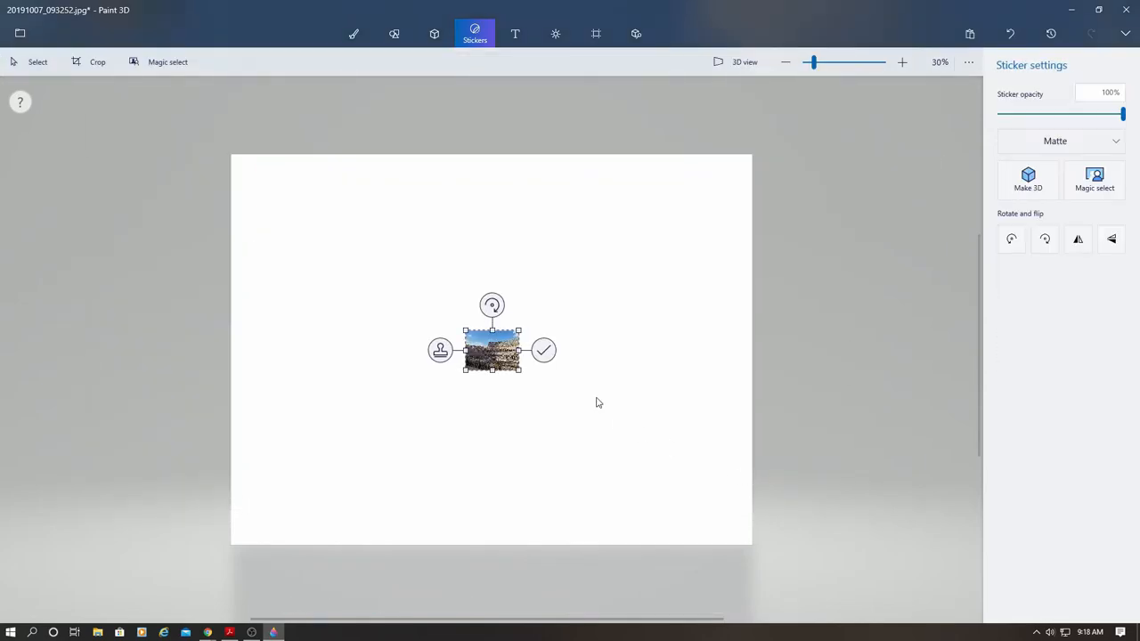
drag(519, 367, 518, 367)
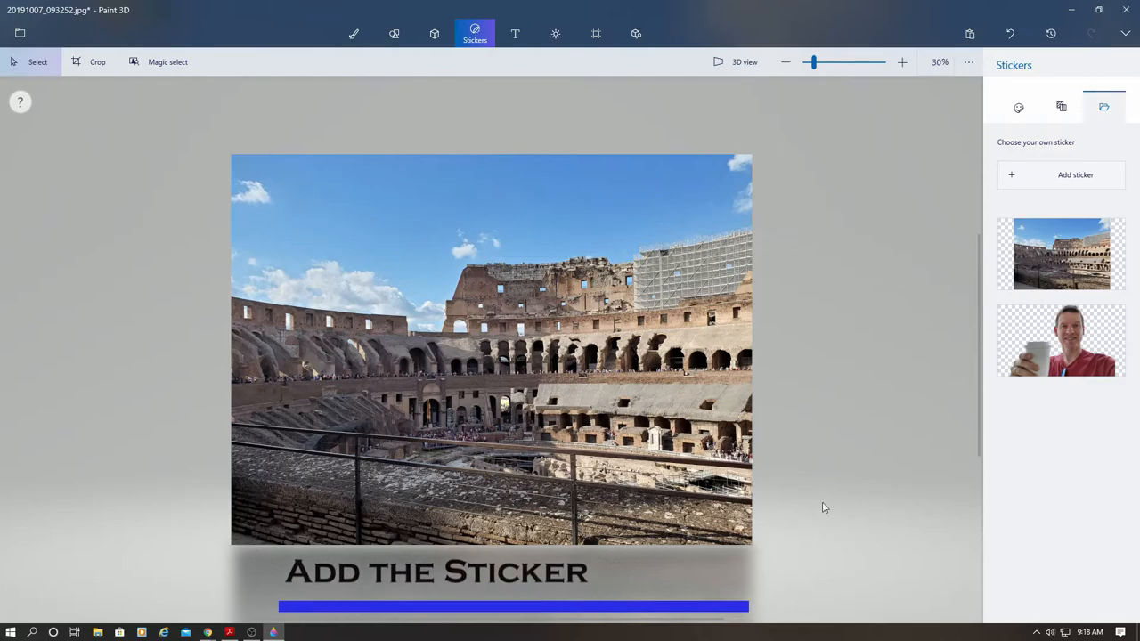
Place the person cutout sticker in the lower right of the Colosseum scene and stamp it.
click(1062, 342)
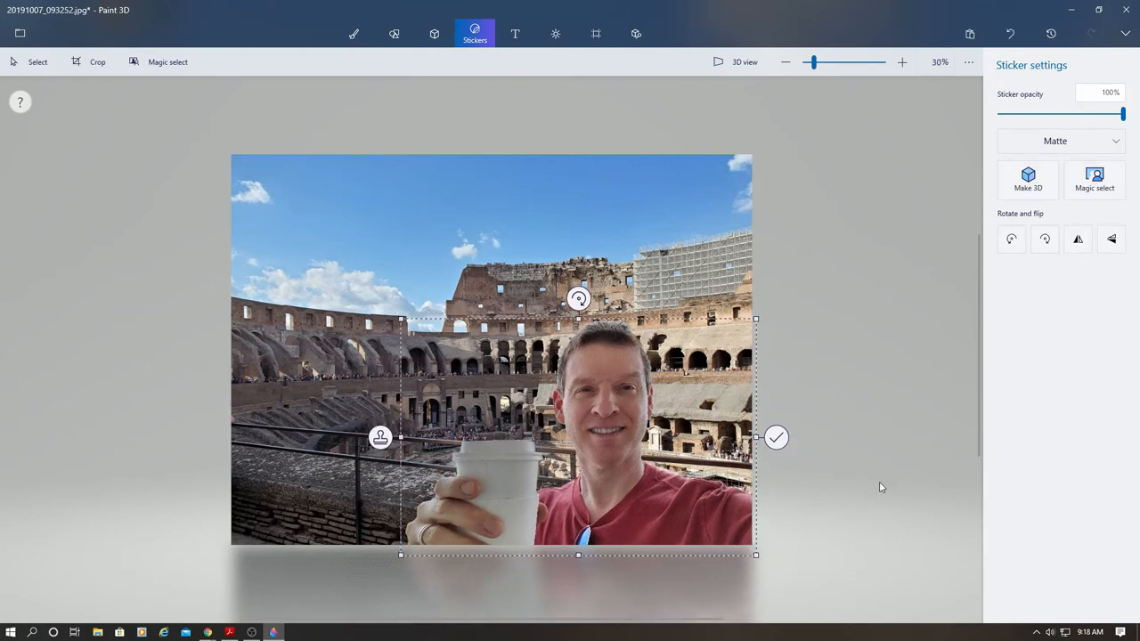
mouse_move(837, 484)
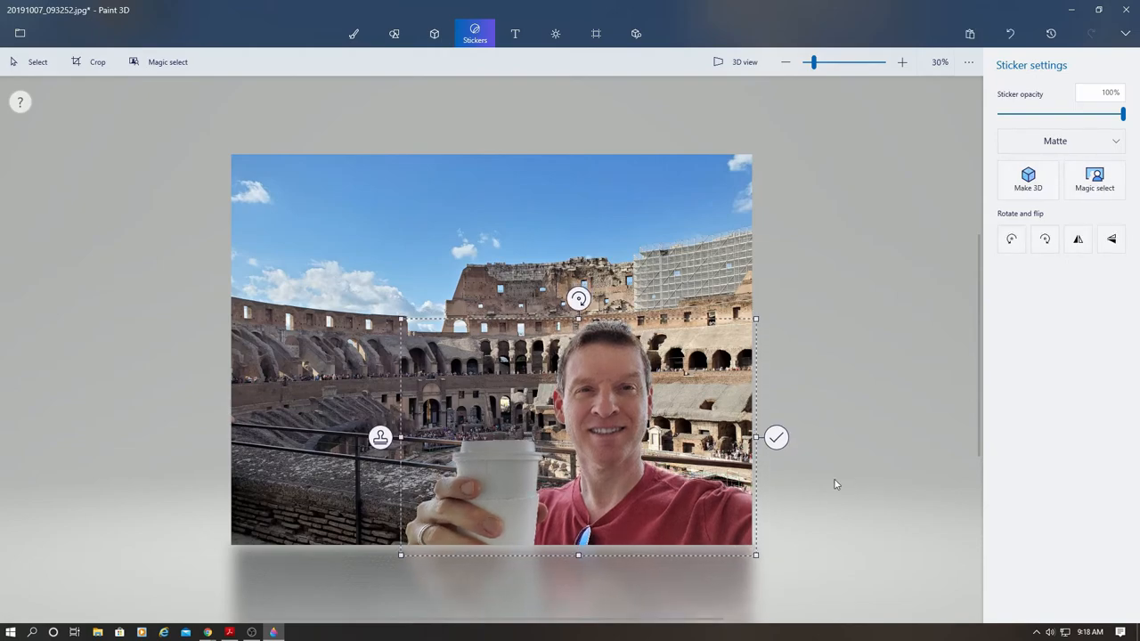
click(777, 439)
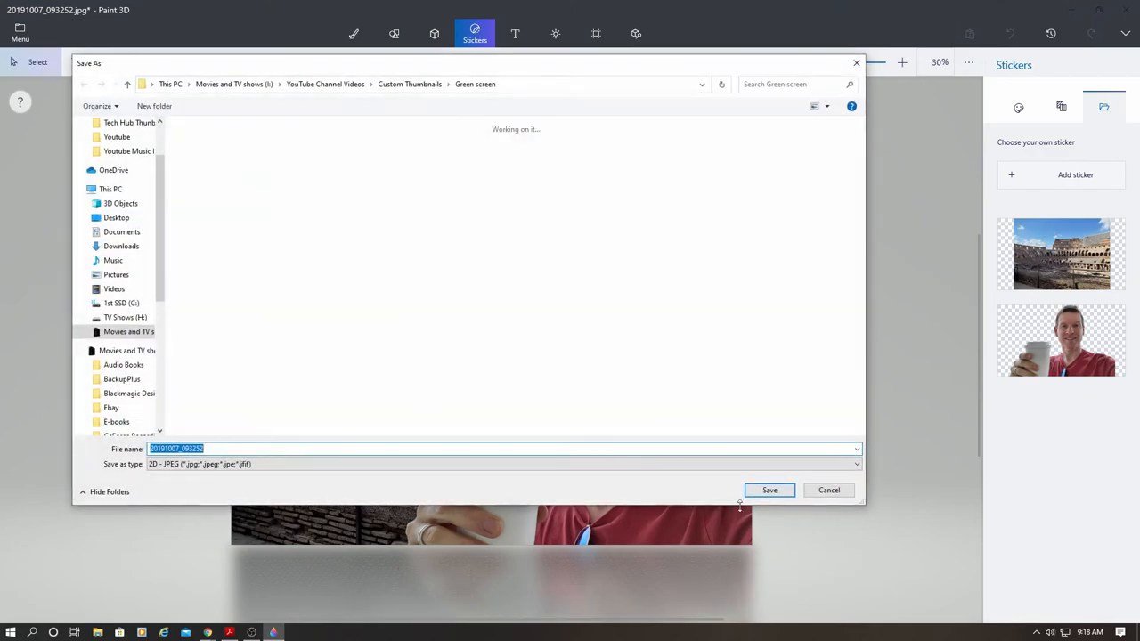
Save the person-over-Colosseum composite as a JPEG image.
click(769, 489)
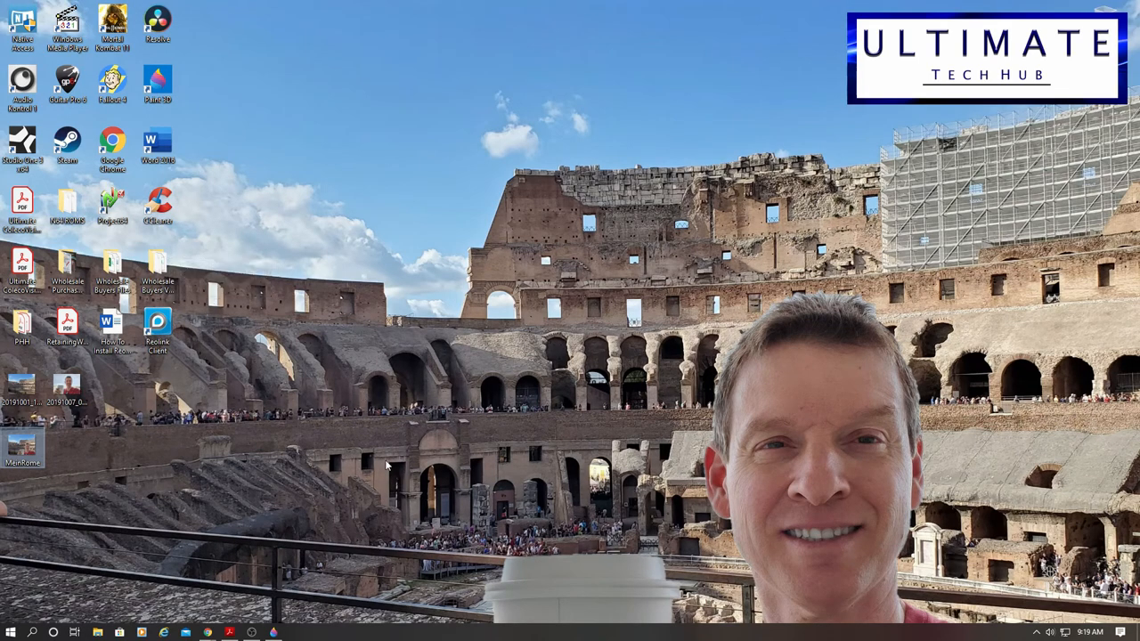
mouse_move(381, 454)
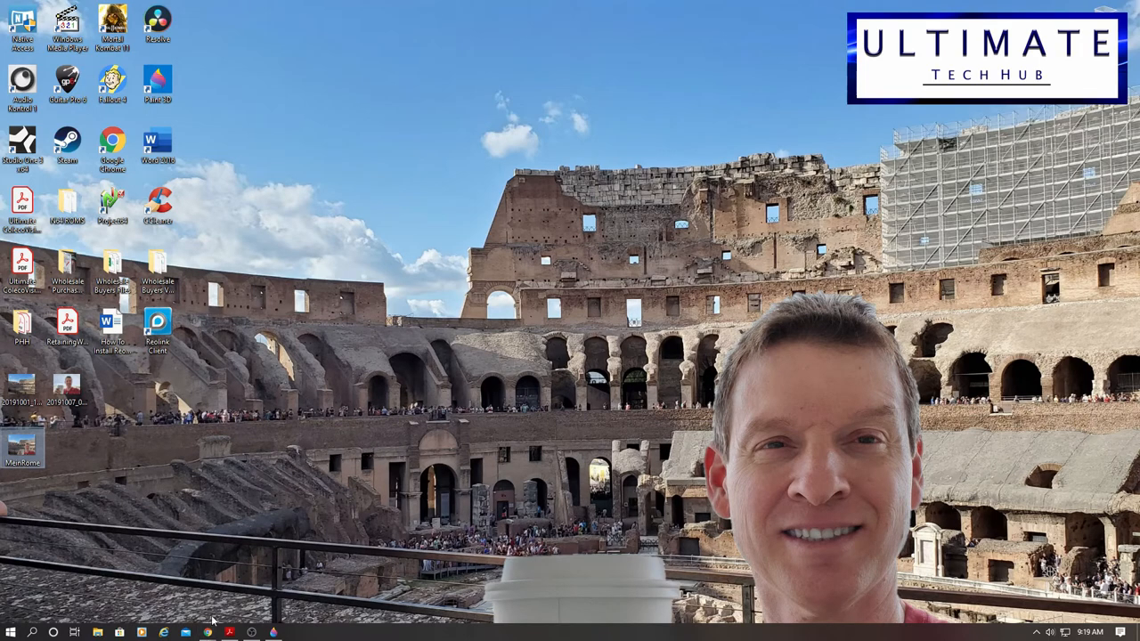
mouse_move(381, 454)
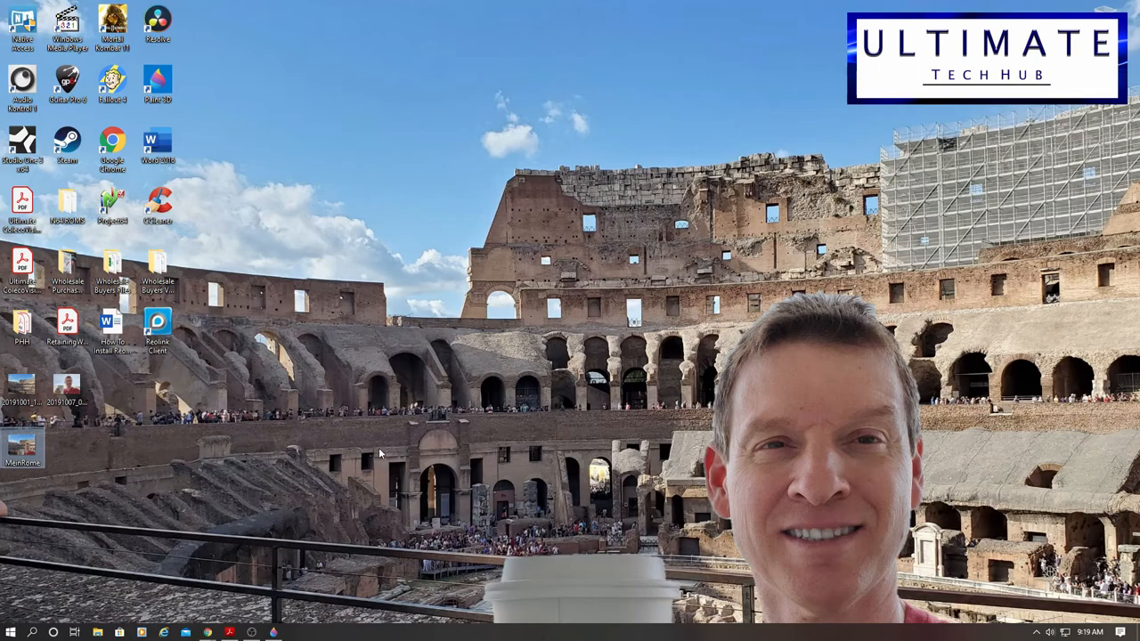